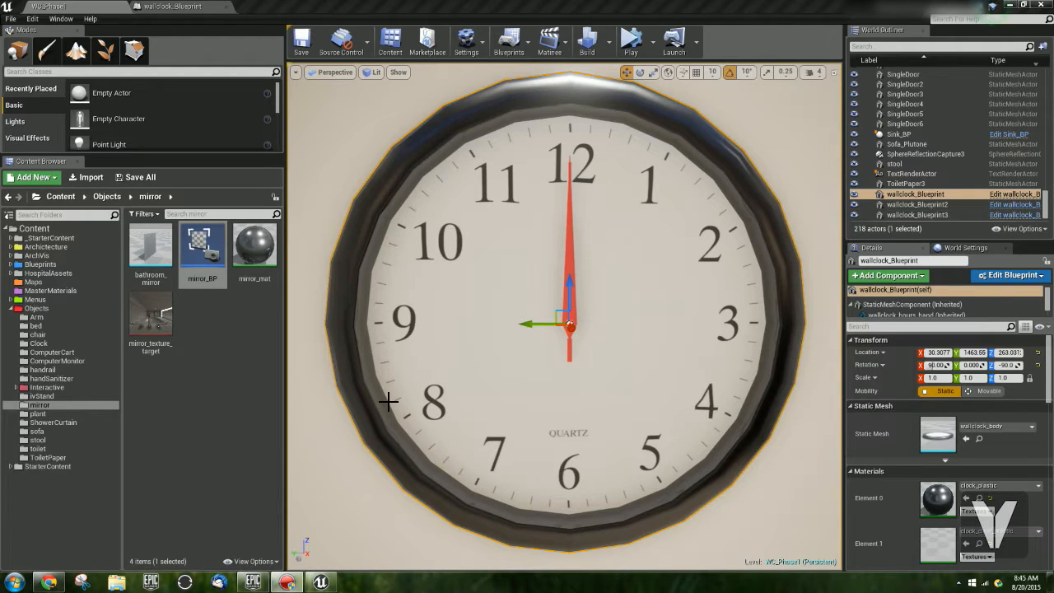
pyautogui.moveTo(301, 330)
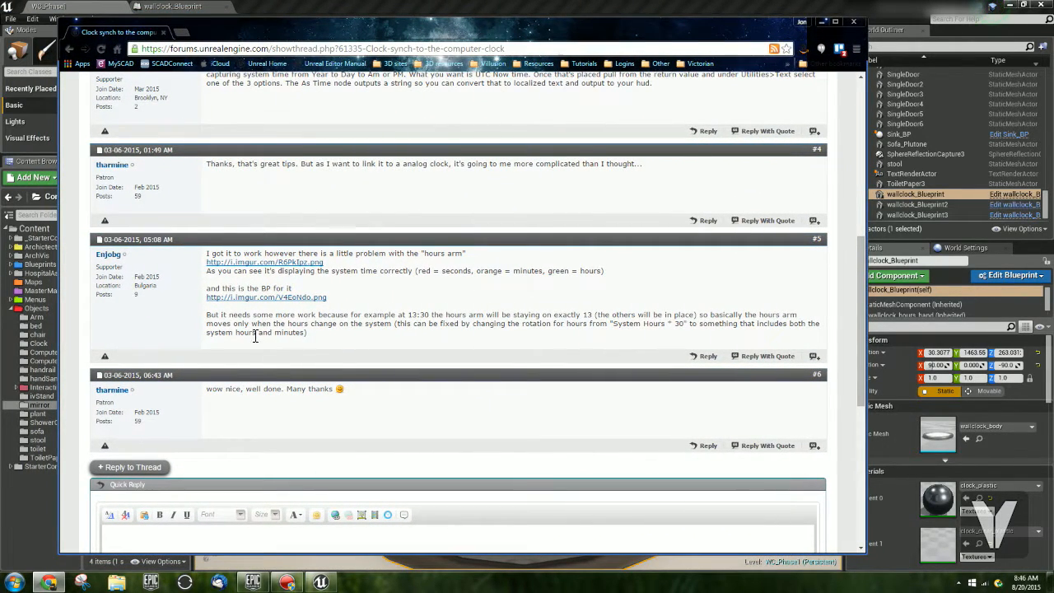
pyautogui.moveTo(280, 297)
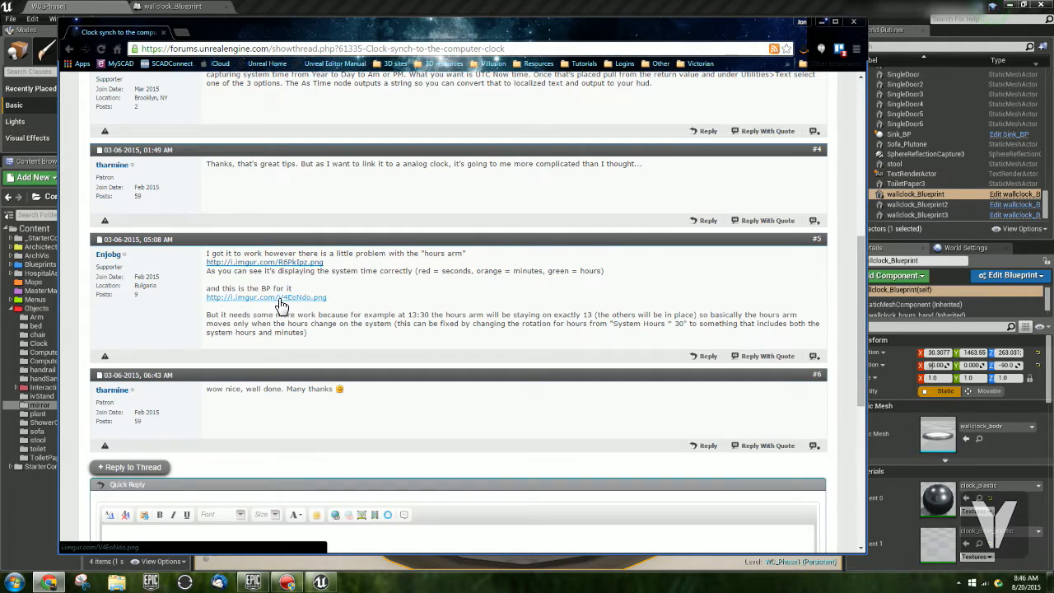
# Open the forum thread's linked imgur screenshot of the system-time clock Blueprint.
pyautogui.click(283, 300)
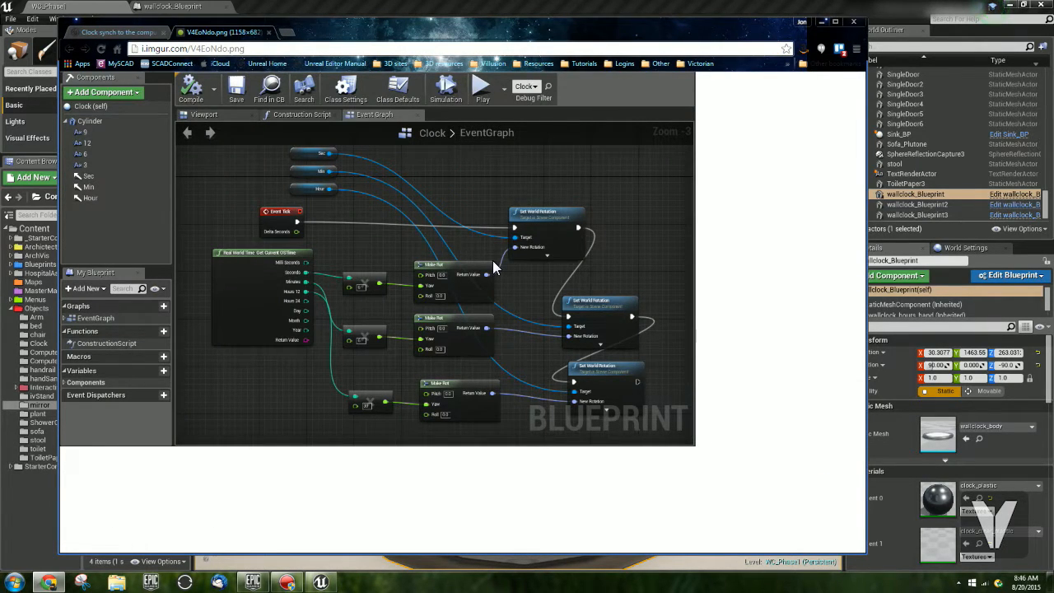
pyautogui.moveTo(467, 282)
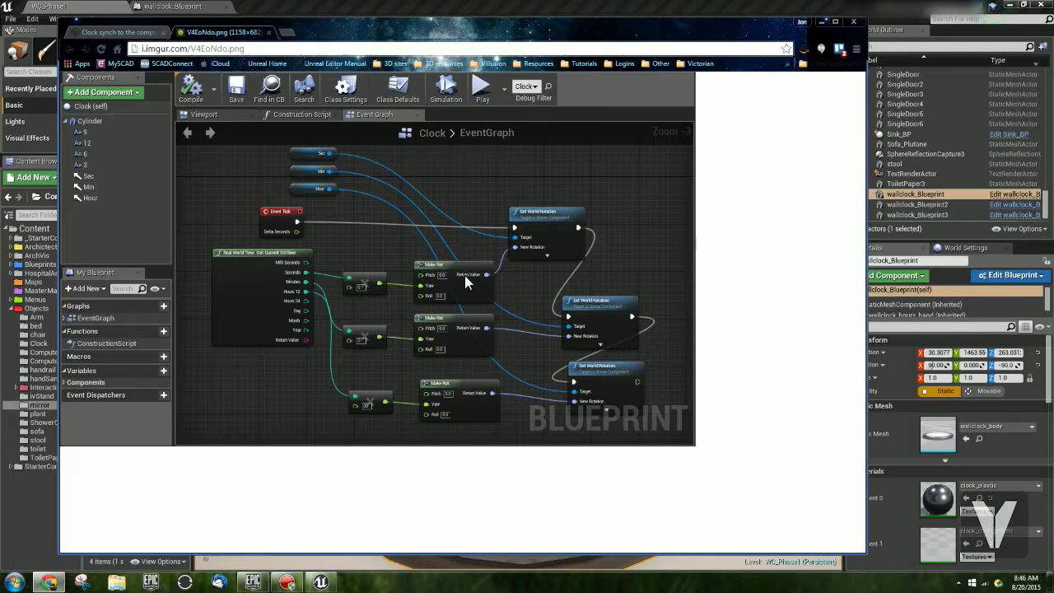
pyautogui.moveTo(603, 269)
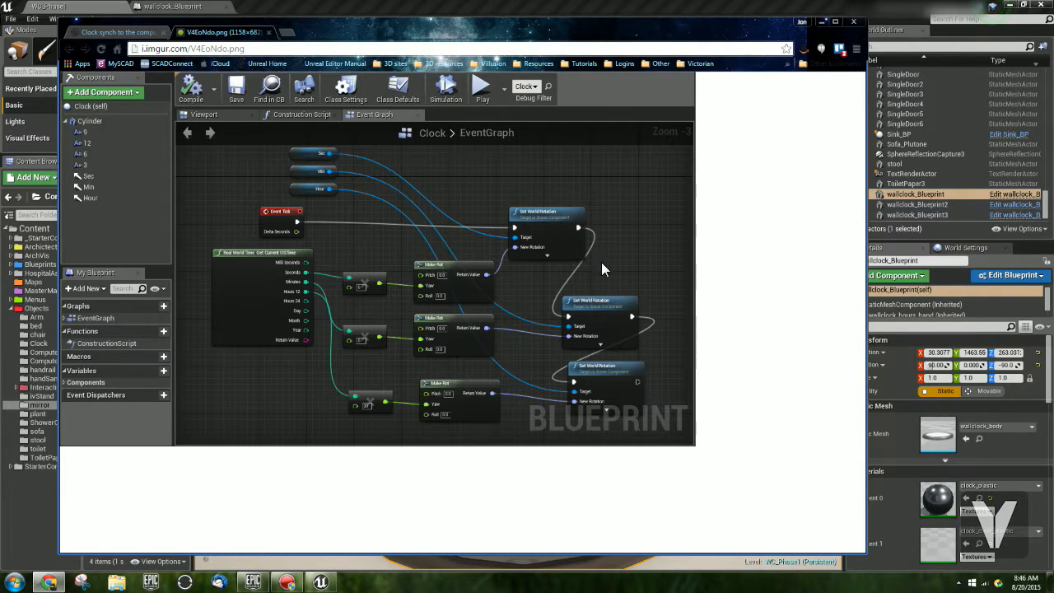
pyautogui.moveTo(609, 391)
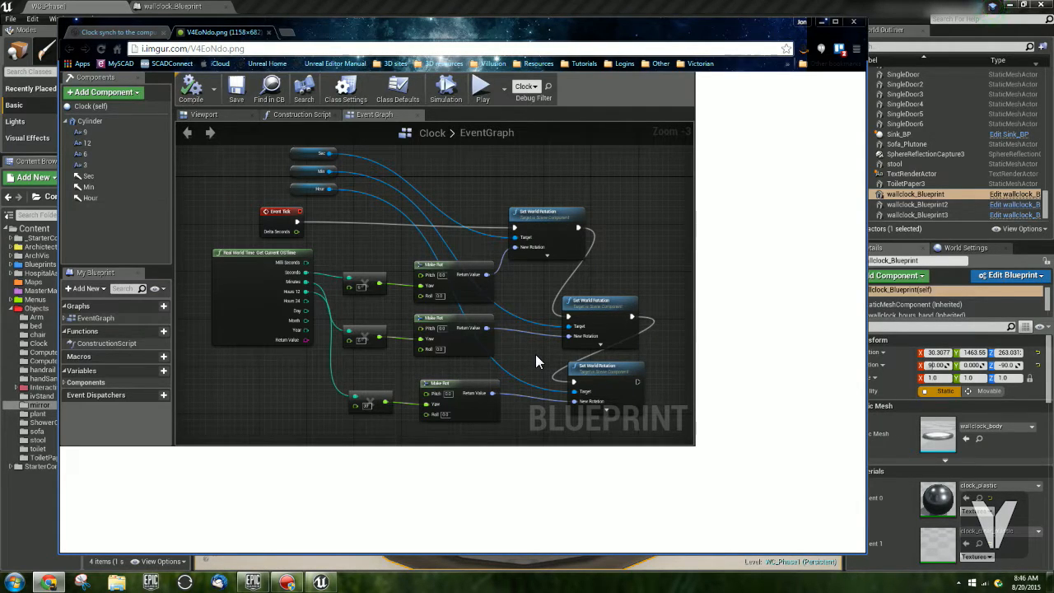
pyautogui.moveTo(435, 294)
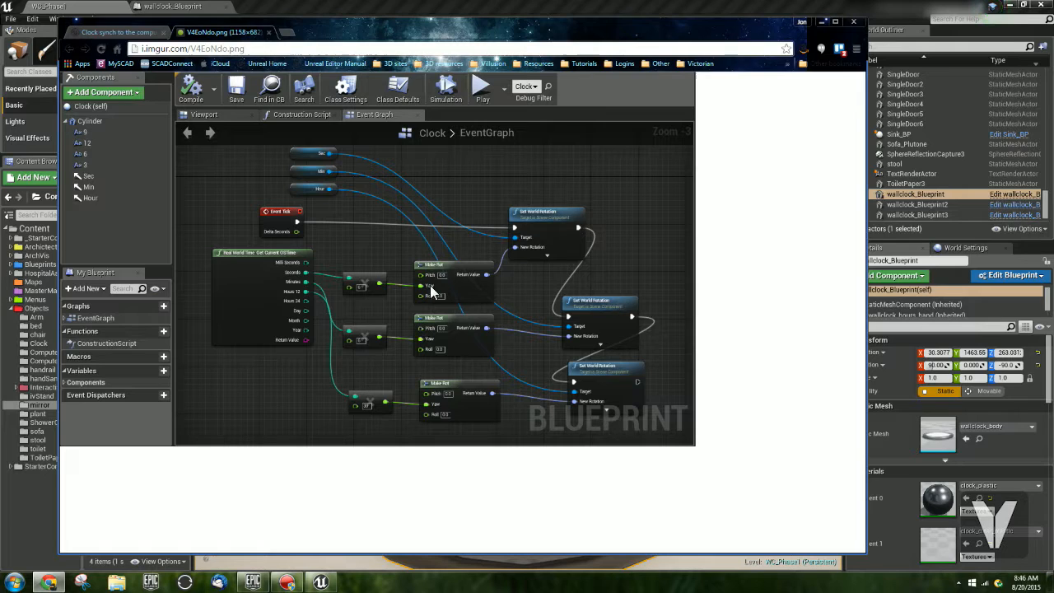
pyautogui.moveTo(644, 182)
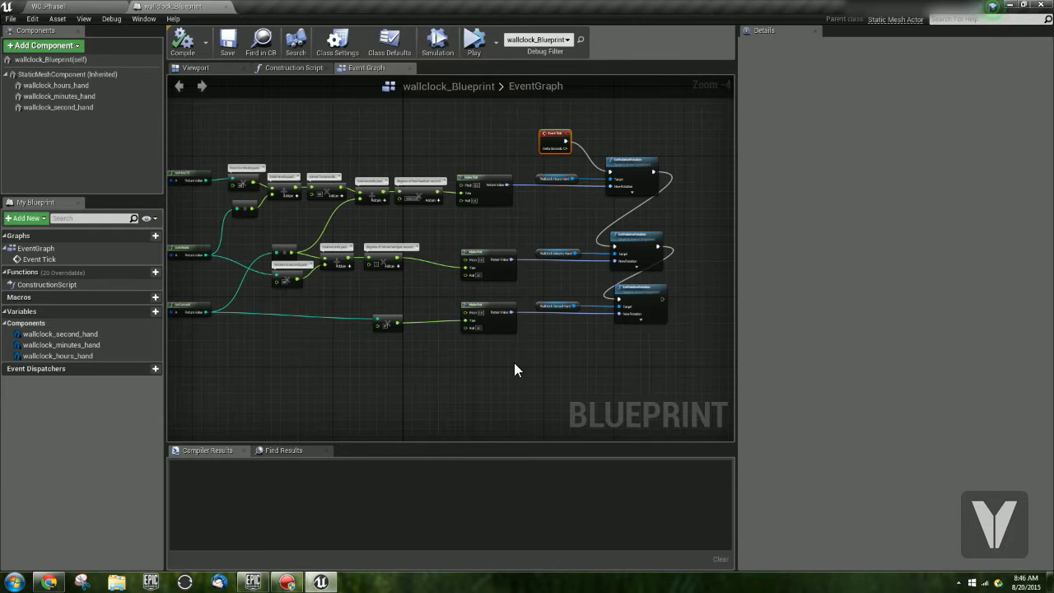
# Show the wallclock Blueprint's Viewport preview of the clock model.
pyautogui.click(195, 68)
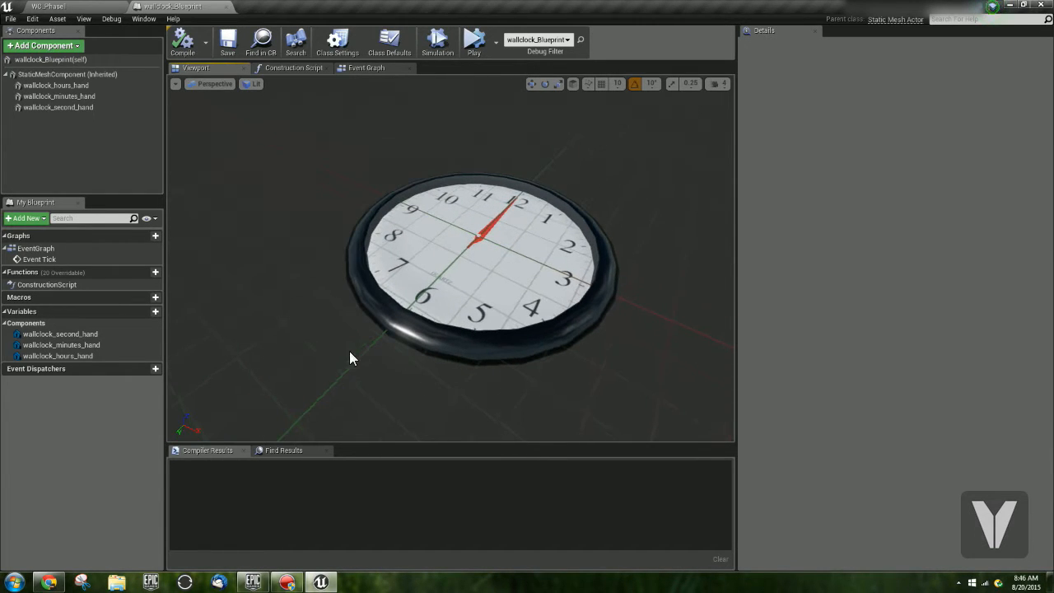
pyautogui.moveTo(50, 60)
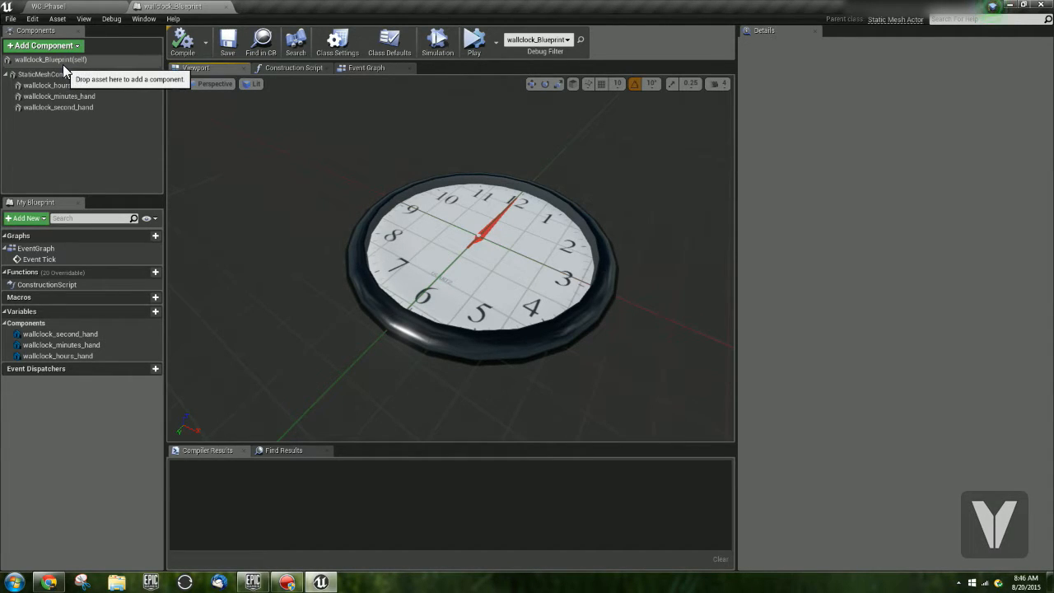
pyautogui.moveTo(56, 86)
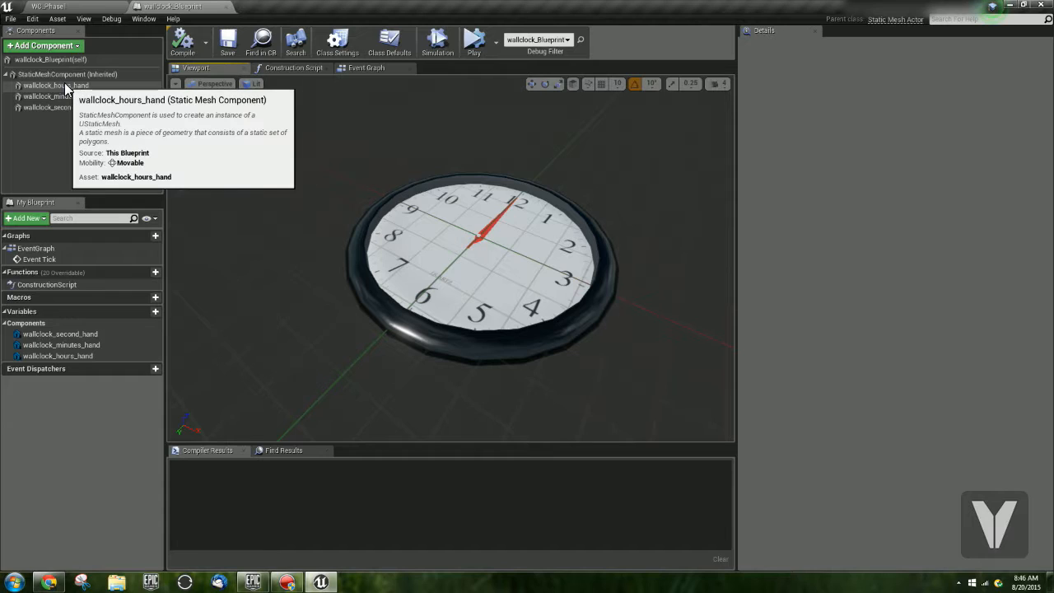
pyautogui.click(56, 85)
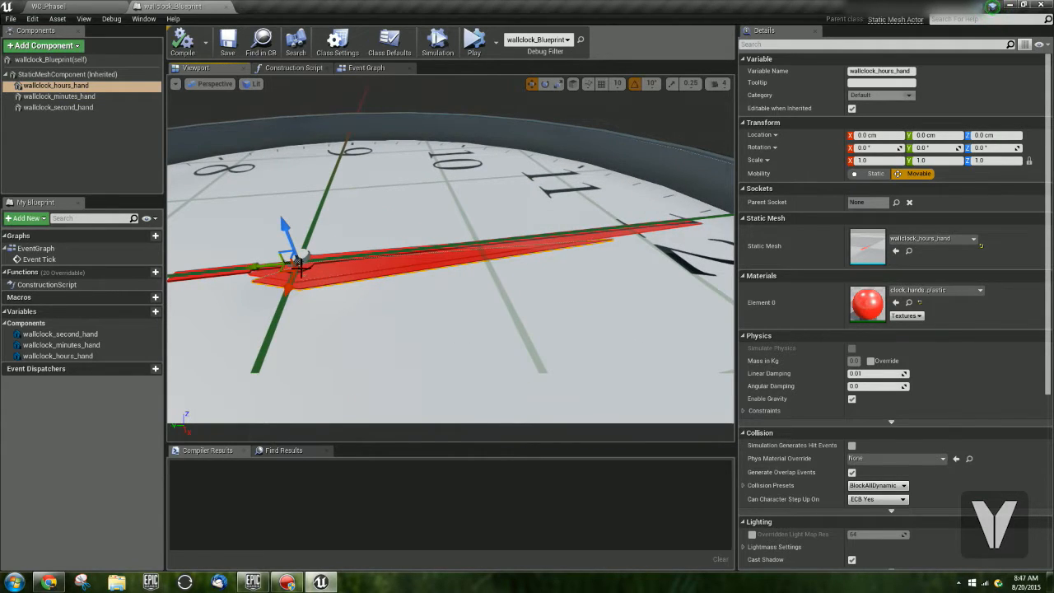
pyautogui.click(59, 96)
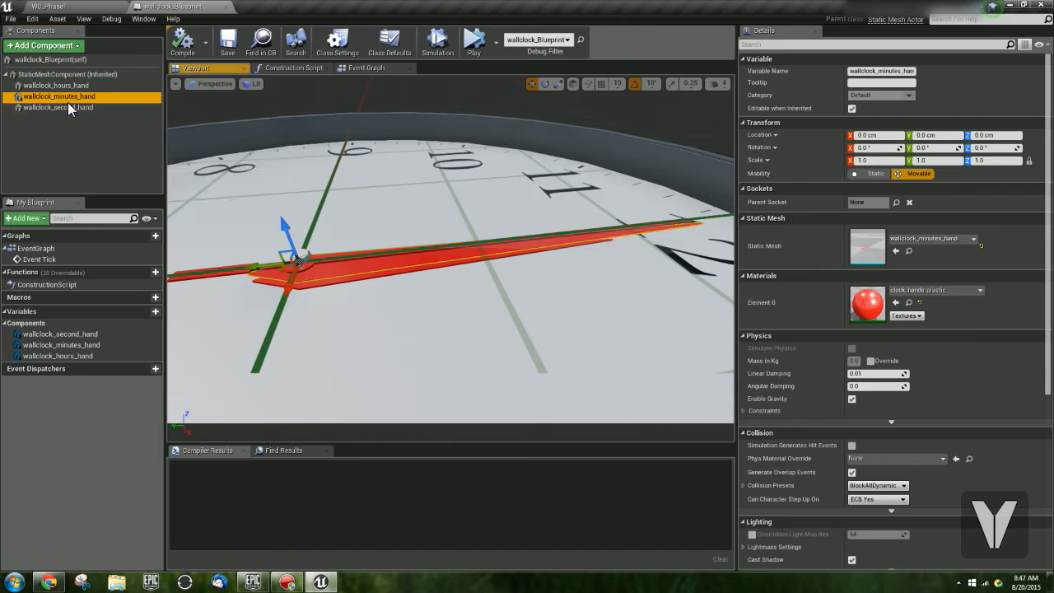
pyautogui.click(56, 85)
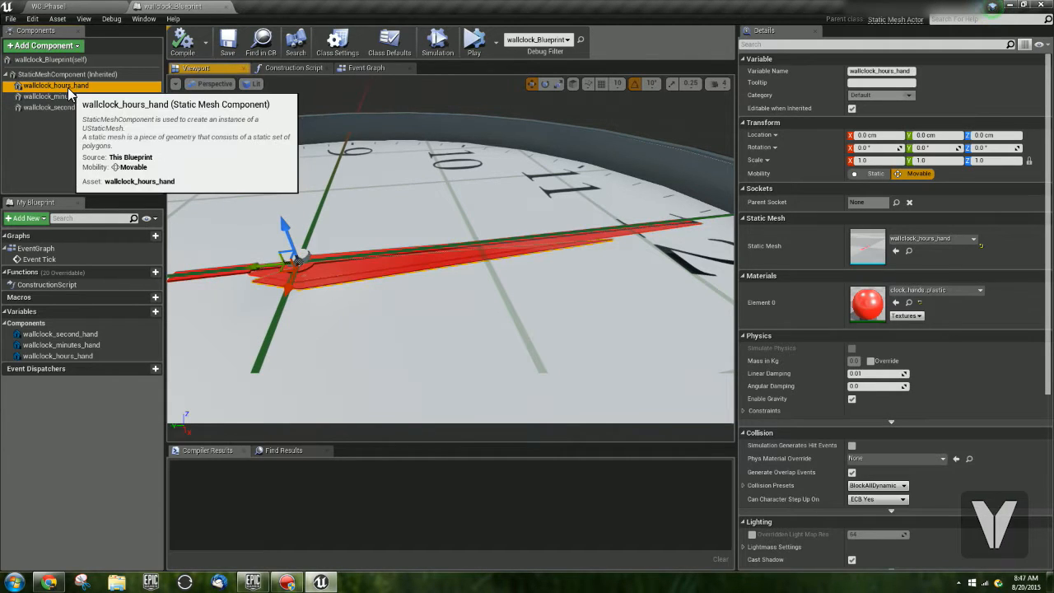
pyautogui.click(57, 107)
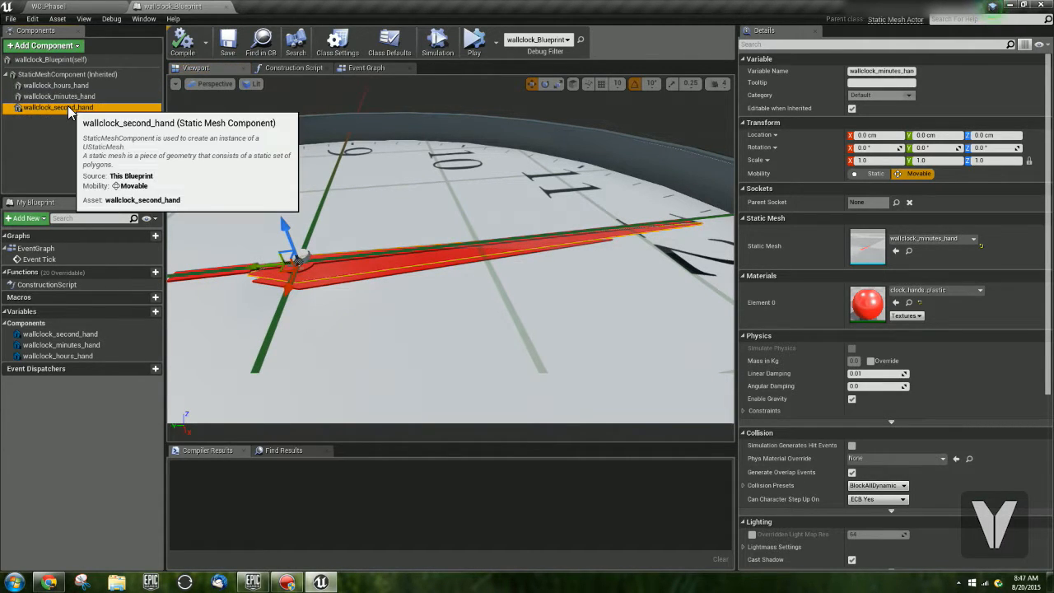
pyautogui.click(56, 86)
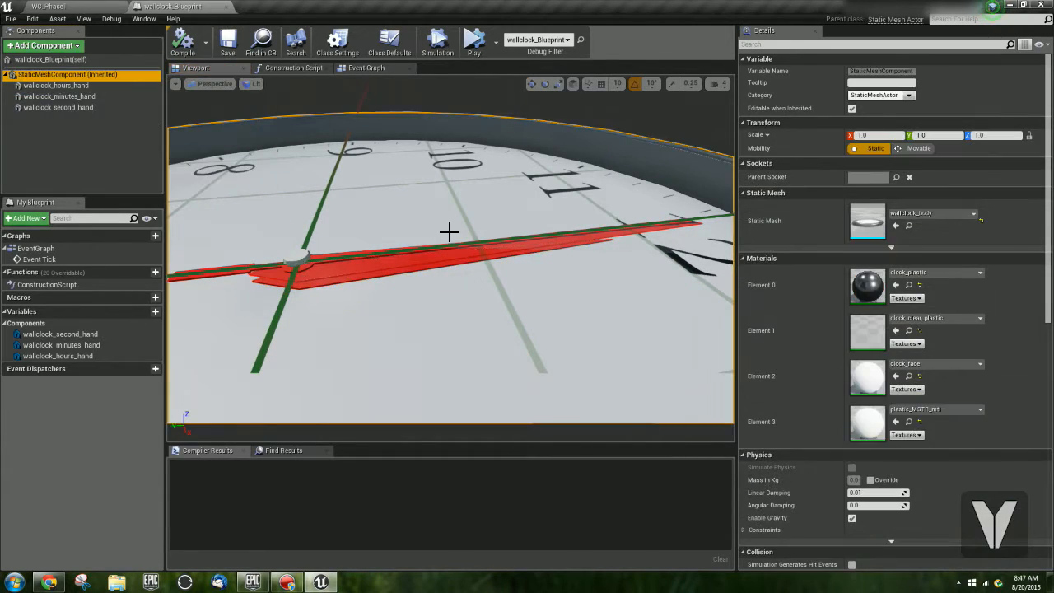
pyautogui.moveTo(509, 110)
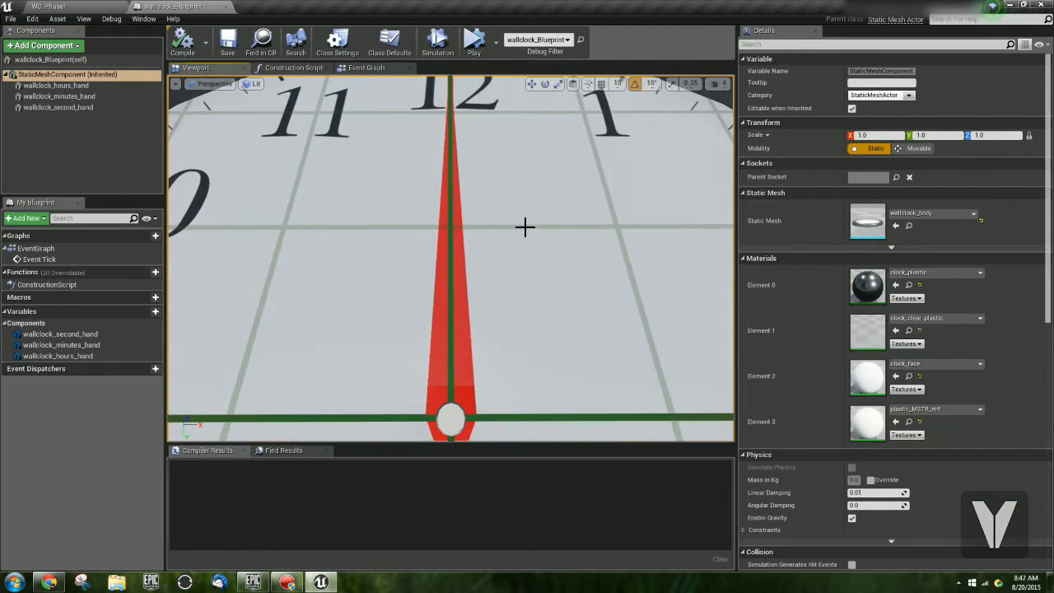
pyautogui.scroll(-3)
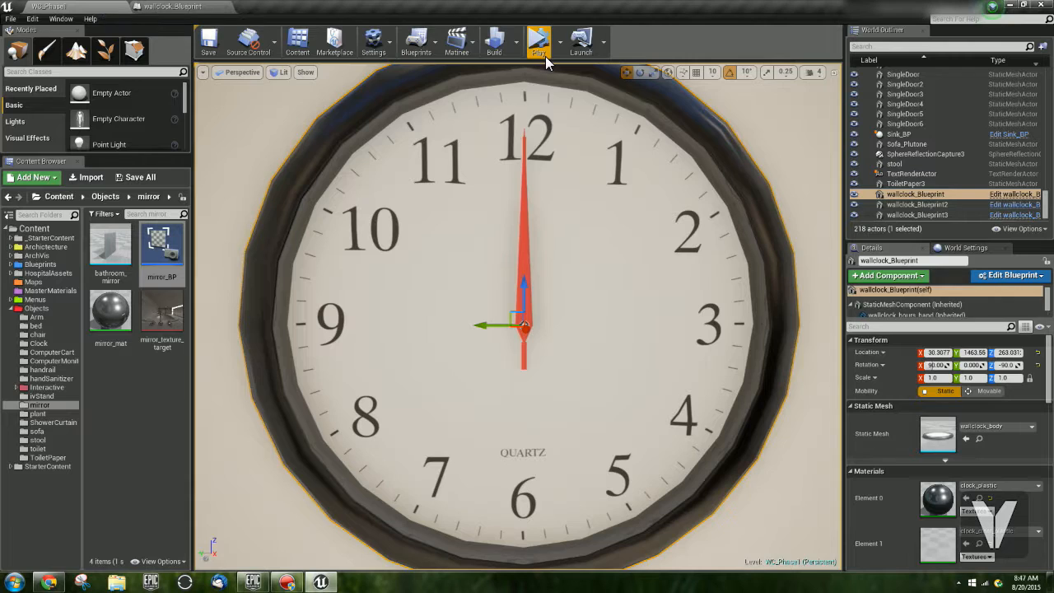
# Play the level to watch the clock hands rotate, then pause it.
pyautogui.click(538, 40)
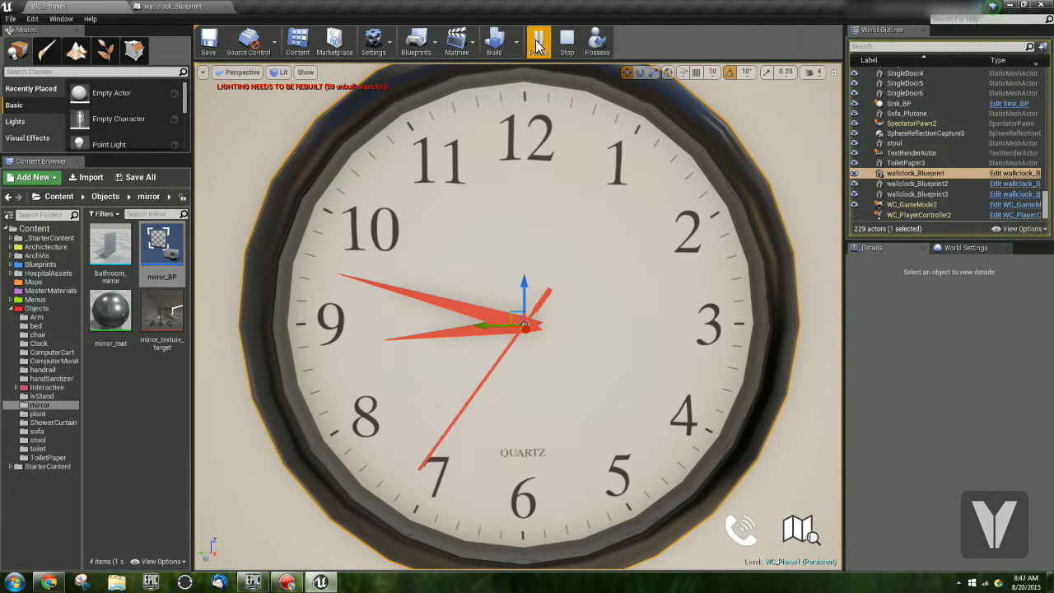
pyautogui.click(537, 39)
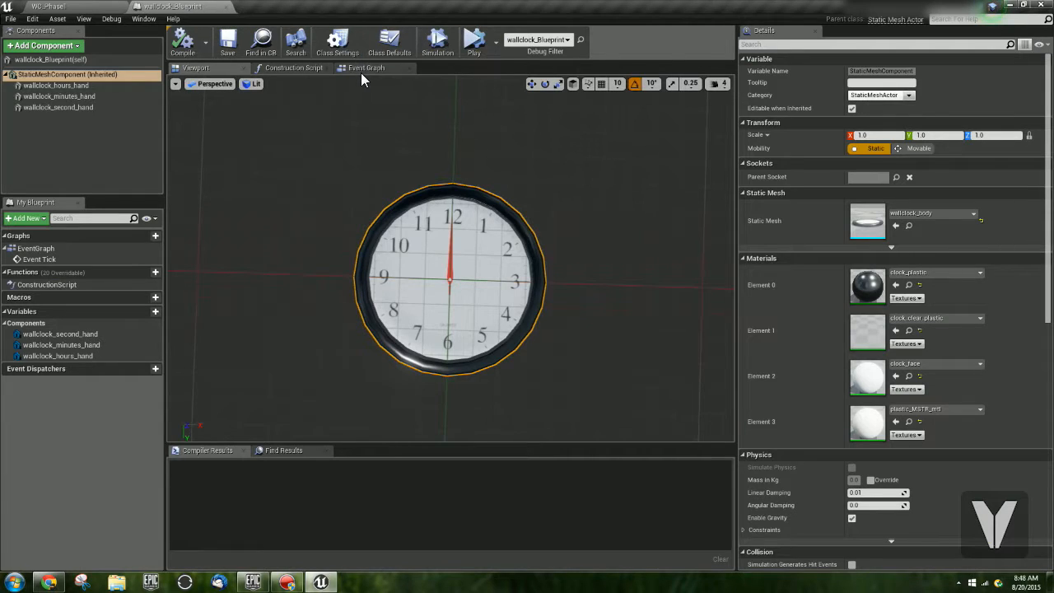
# Show the wallclock Blueprint's Event Graph with the Now and time getter nodes.
pyautogui.click(367, 67)
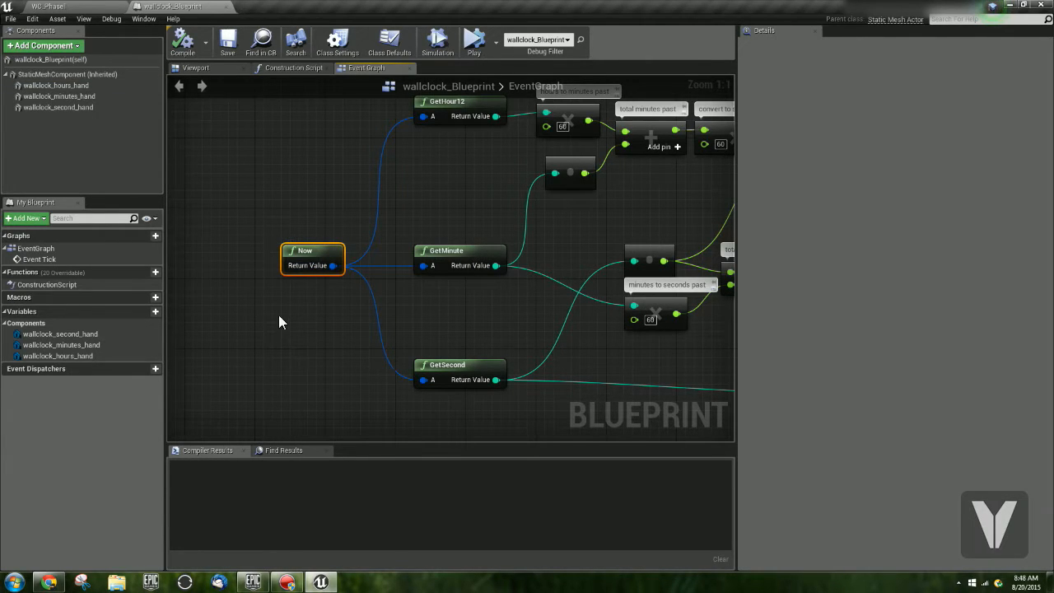
pyautogui.moveTo(319, 251)
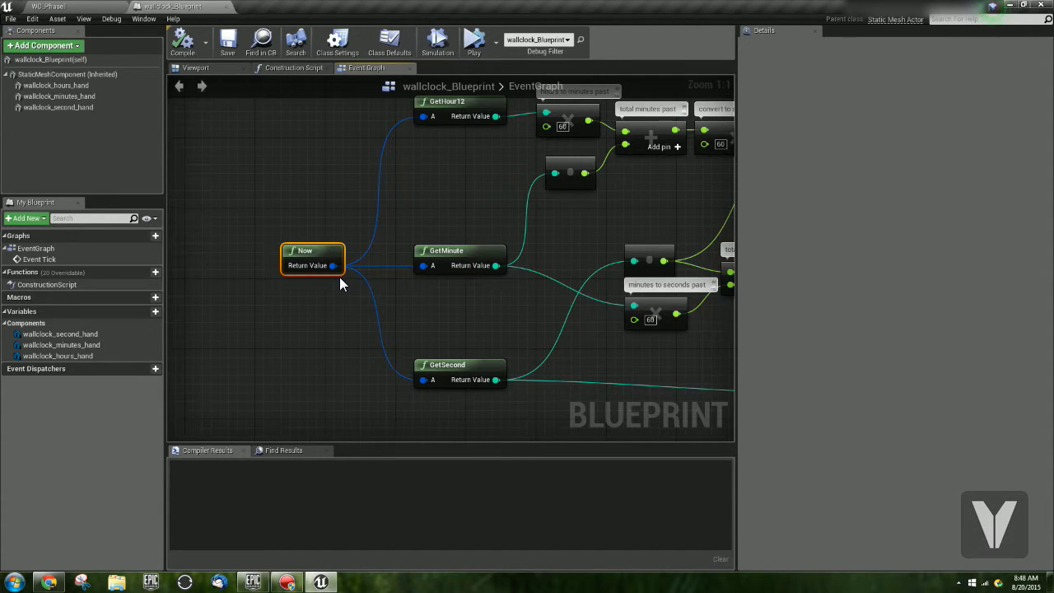
# Browse 'get' Date Time getters off the Now node and pan to the hour math nodes.
pyautogui.moveTo(332, 265); pyautogui.dragTo(346, 201)
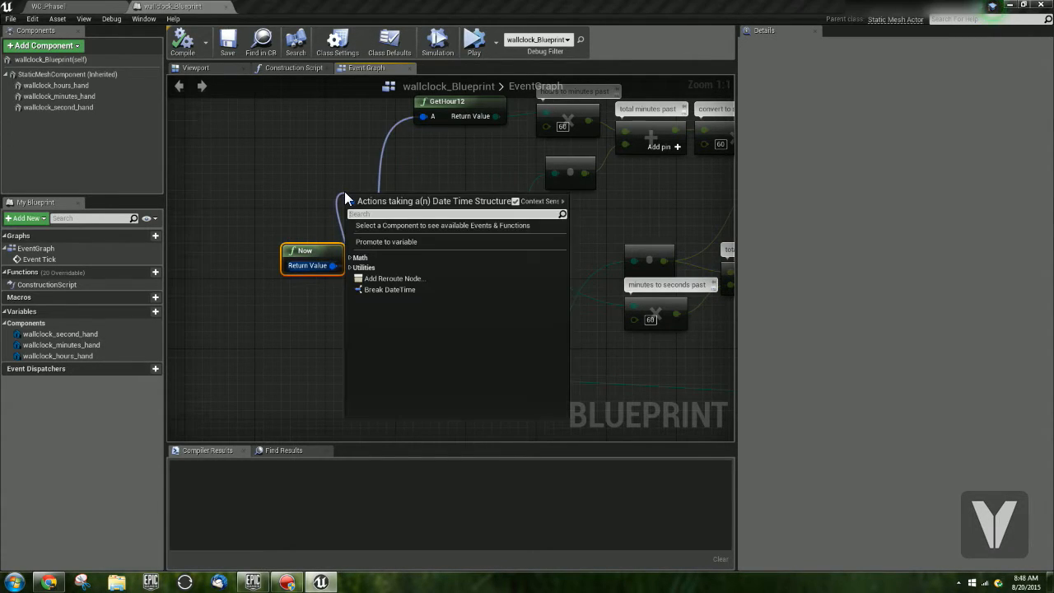
pyautogui.write('get')
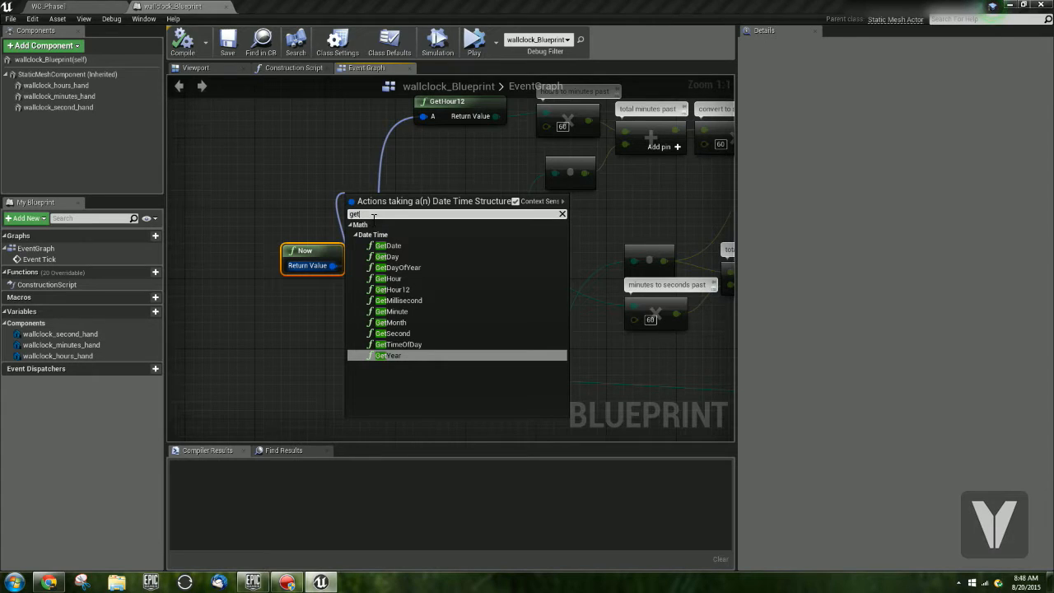
pyautogui.moveTo(387, 355)
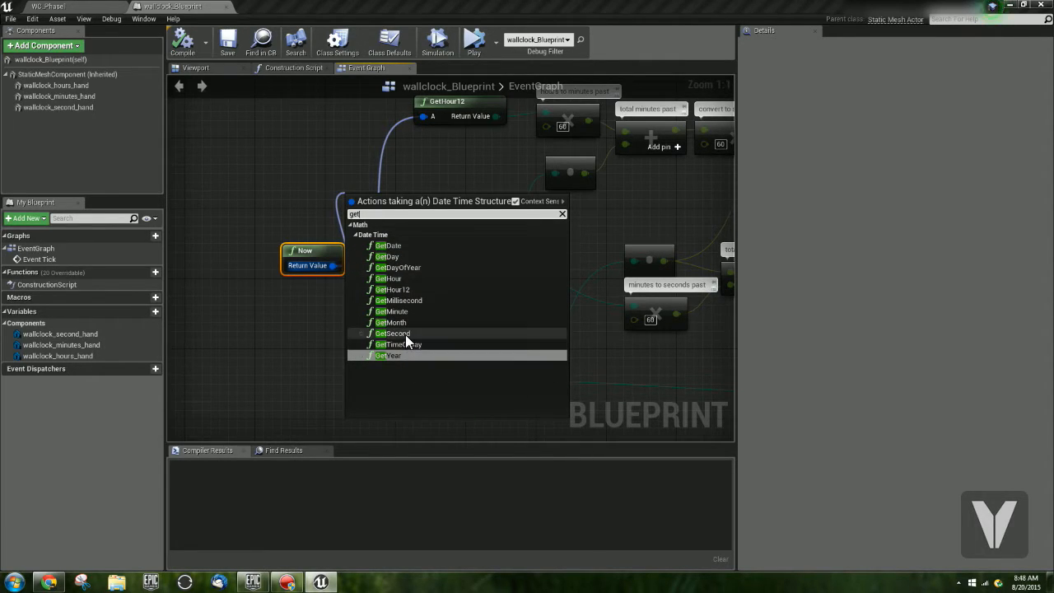
pyautogui.moveTo(395, 266)
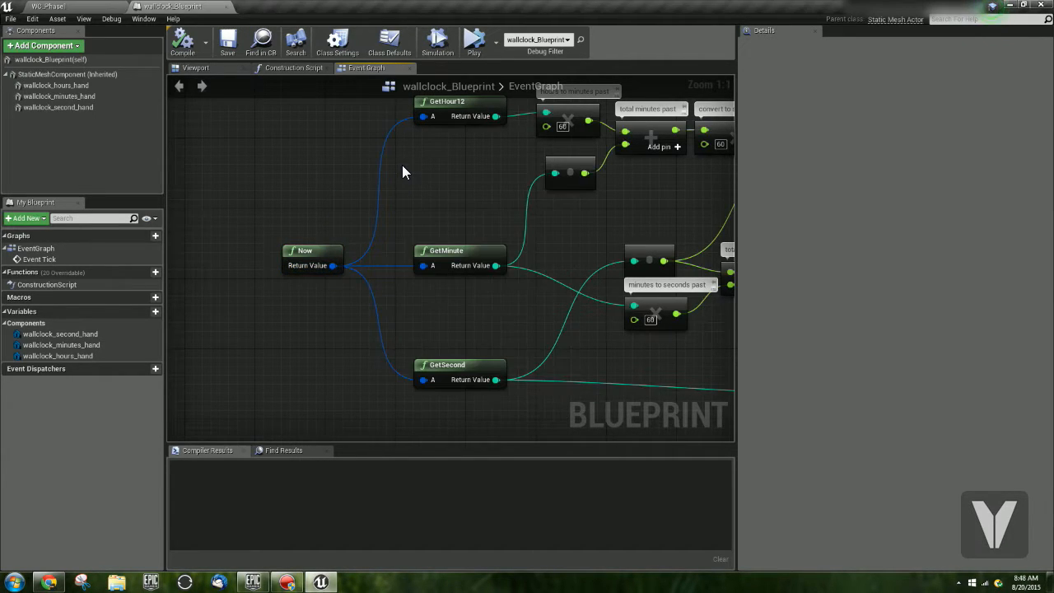
pyautogui.moveTo(403, 173); pyautogui.dragTo(312, 185)
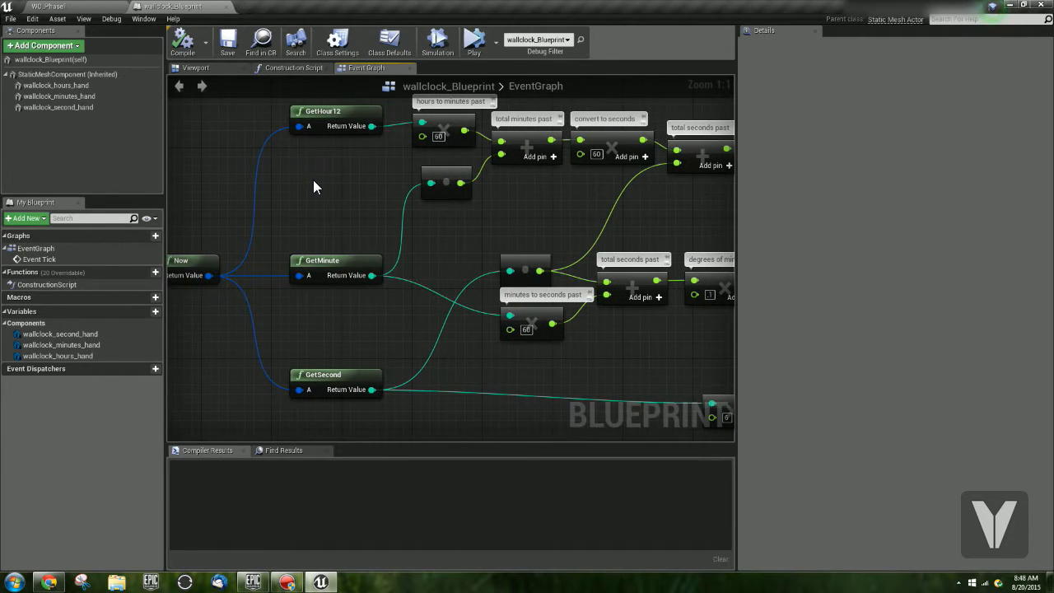
pyautogui.moveTo(325, 126)
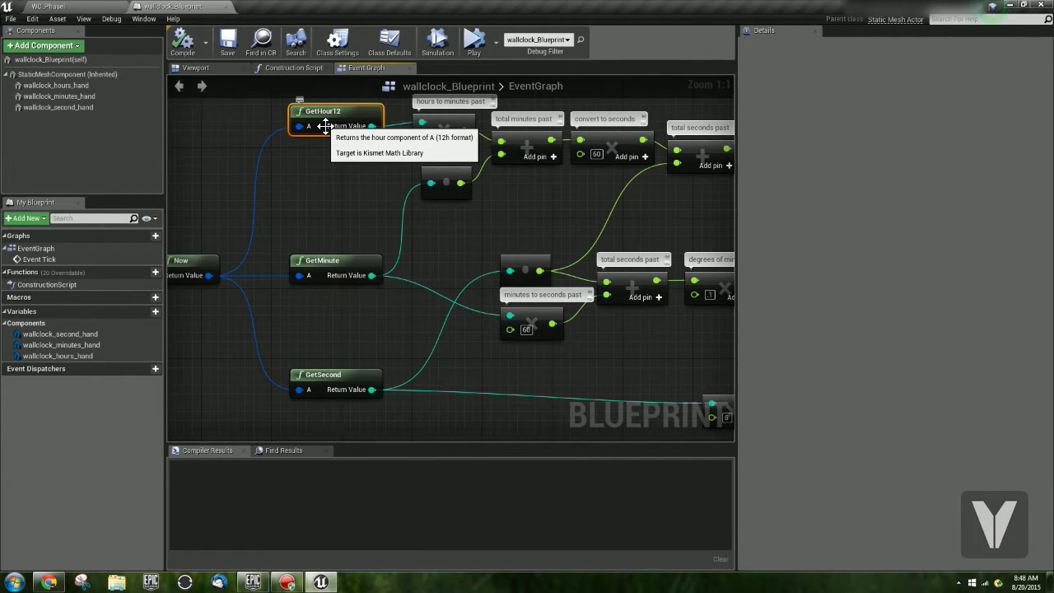
pyautogui.moveTo(352, 263)
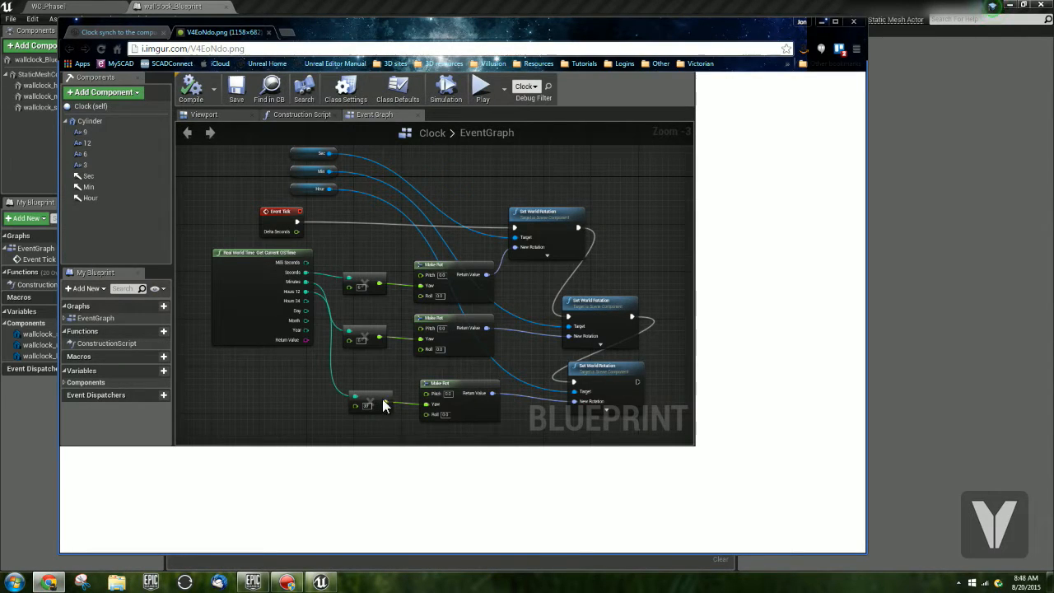
pyautogui.moveTo(426, 422)
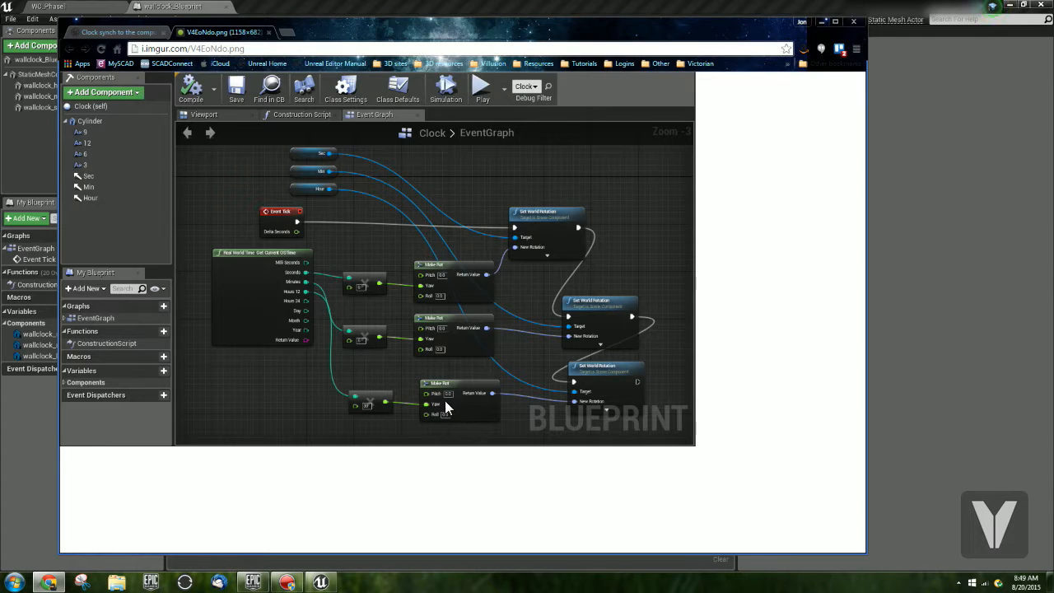
pyautogui.moveTo(404, 278)
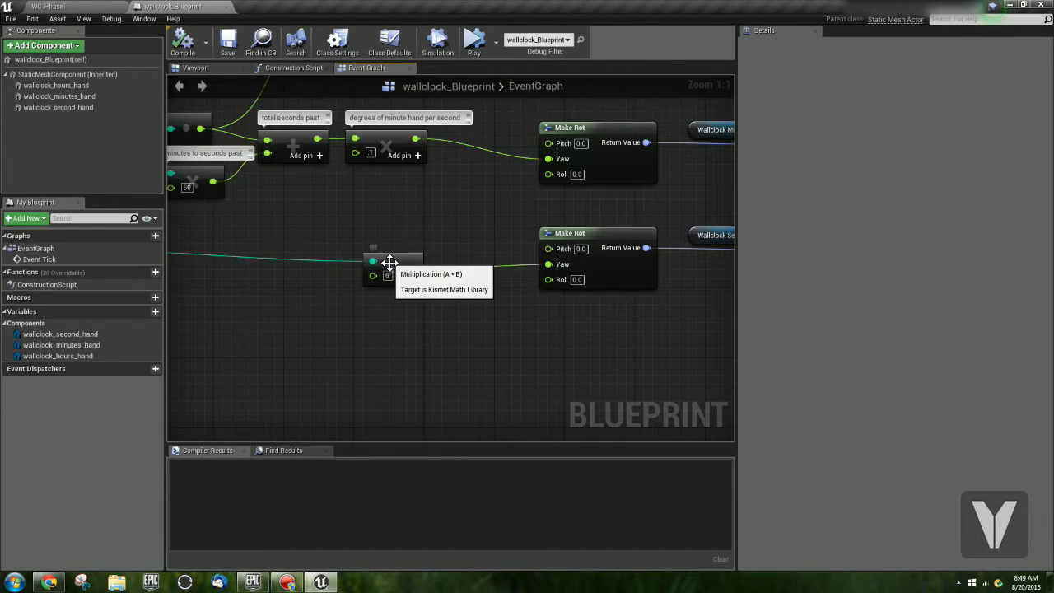
# Inspect the second hand's rotation node and the wallclock_second_hand component variable.
pyautogui.click(394, 274)
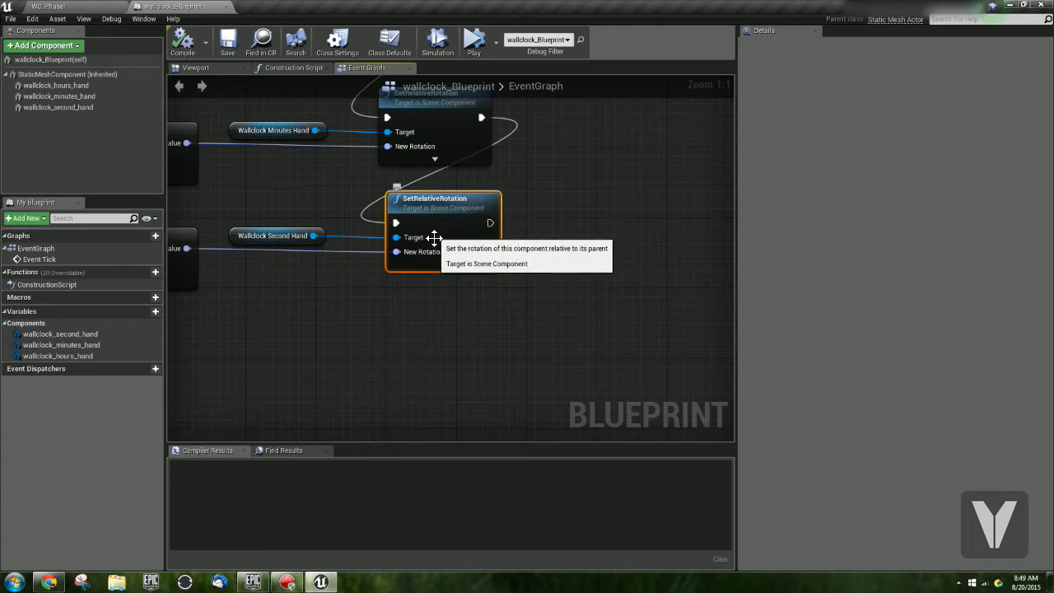
pyautogui.click(276, 236)
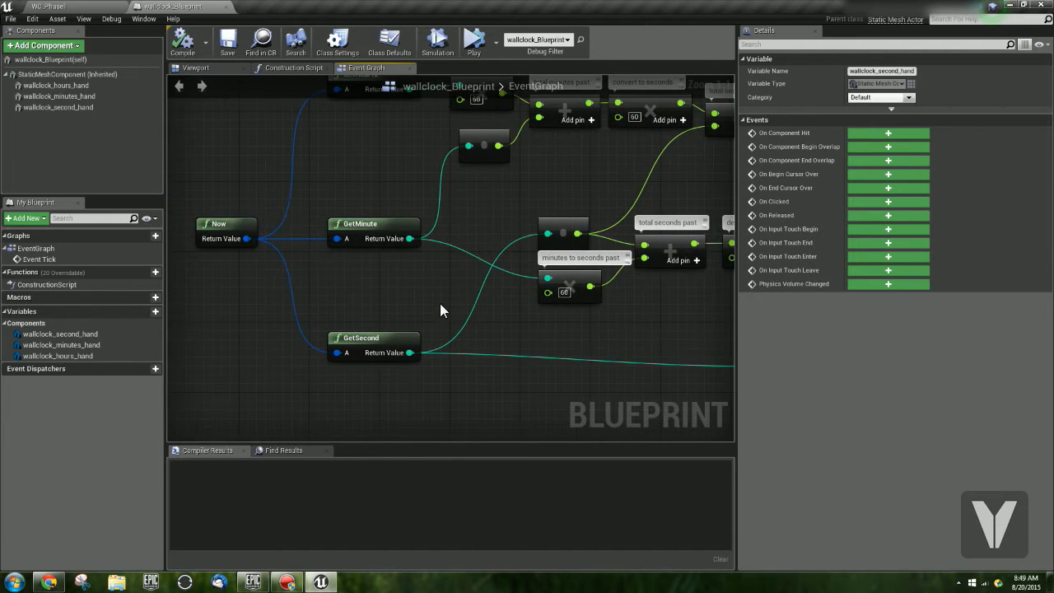
pyautogui.click(374, 223)
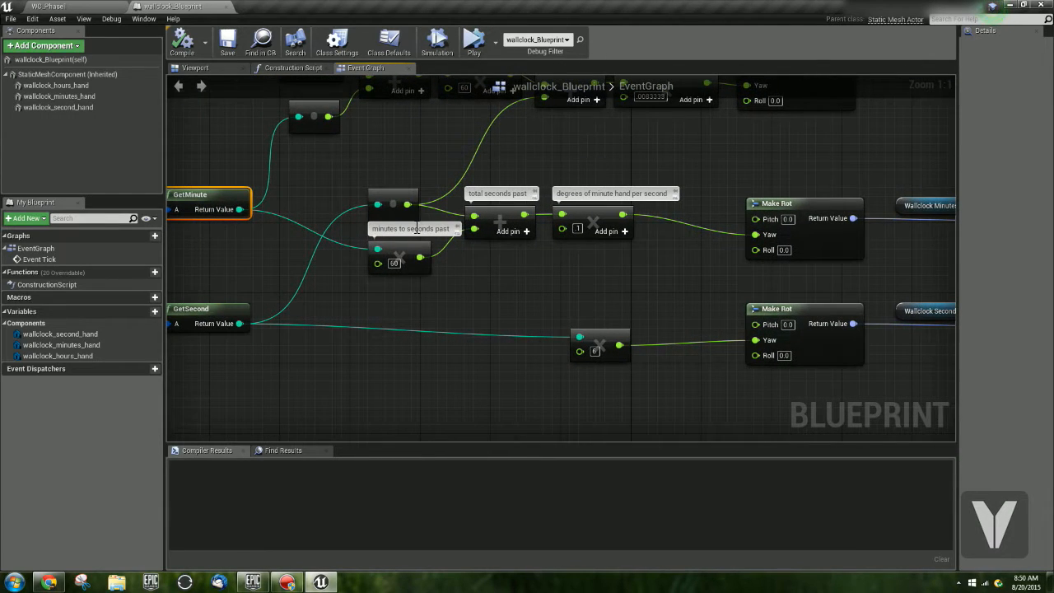
pyautogui.click(399, 259)
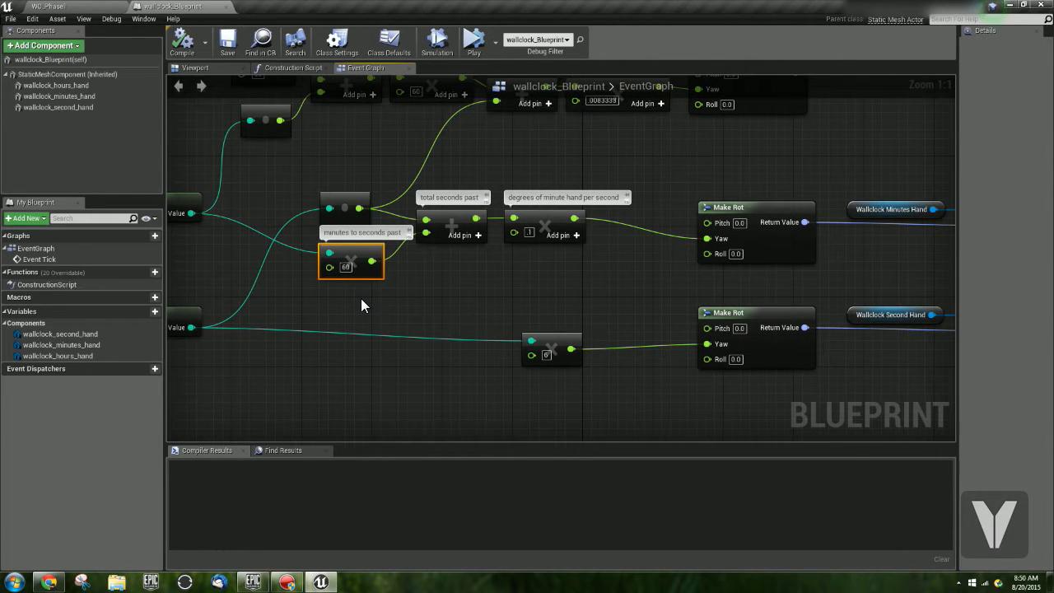
pyautogui.moveTo(386, 307)
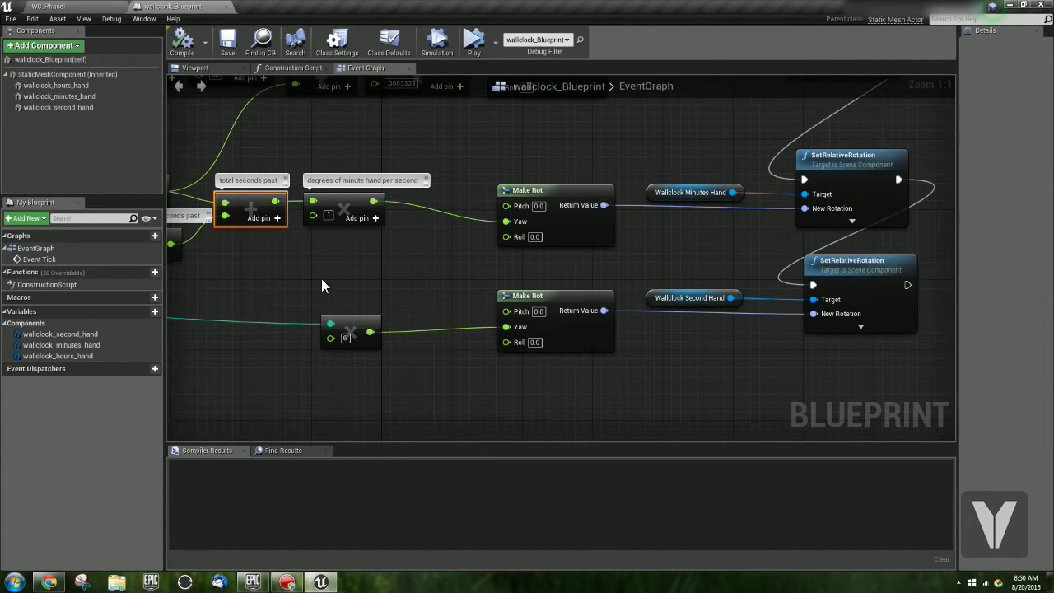
pyautogui.click(342, 210)
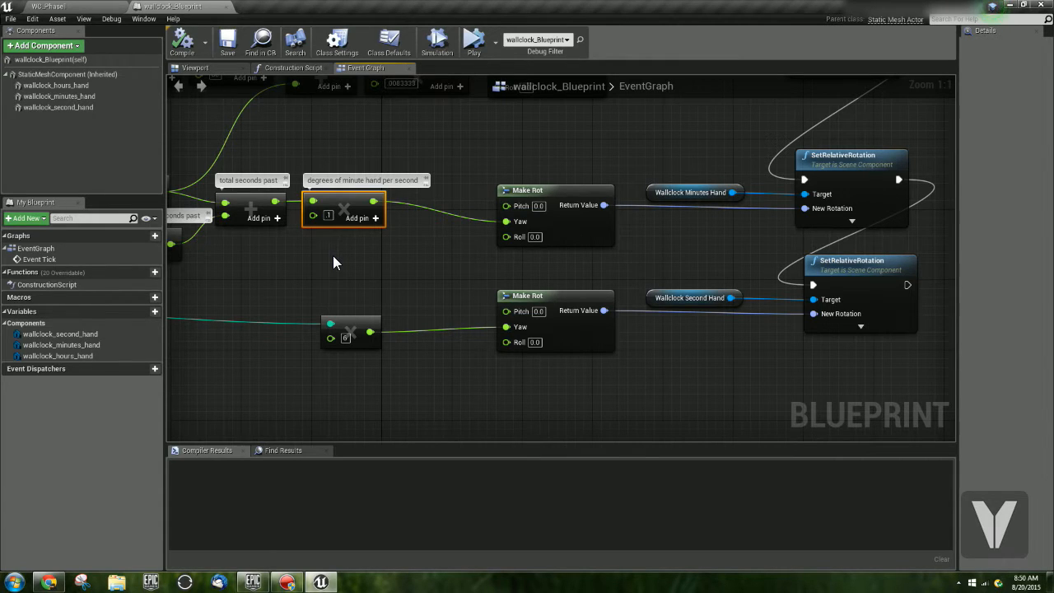
pyautogui.moveTo(395, 294)
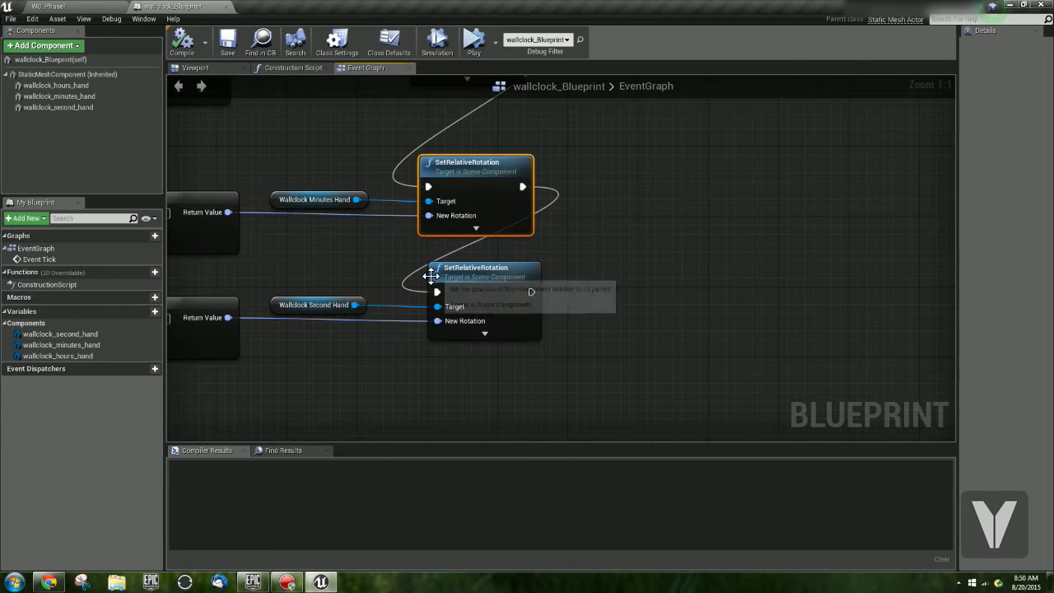
pyautogui.click(317, 200)
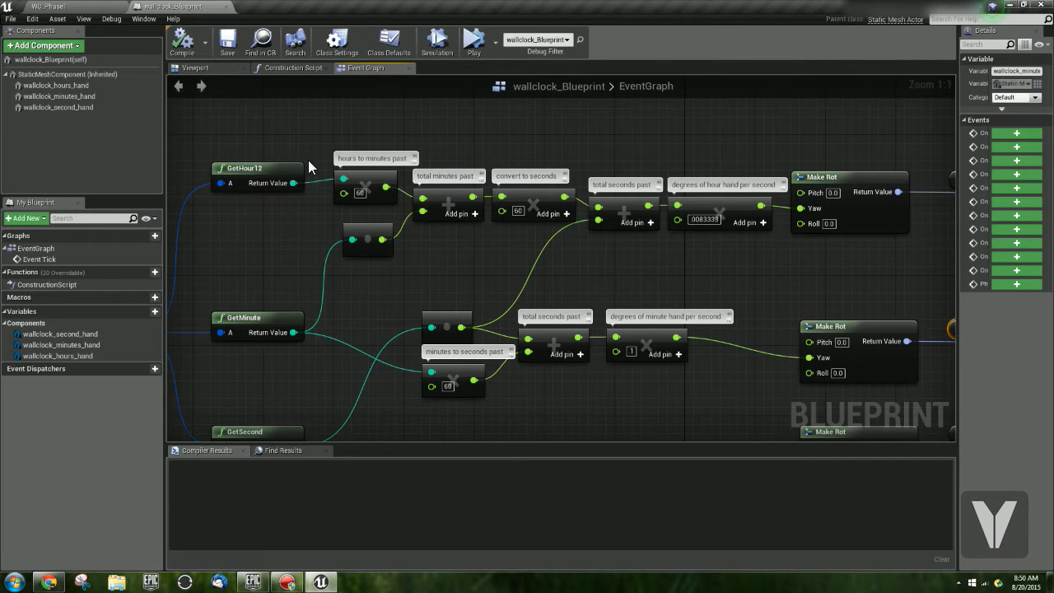
pyautogui.moveTo(459, 263)
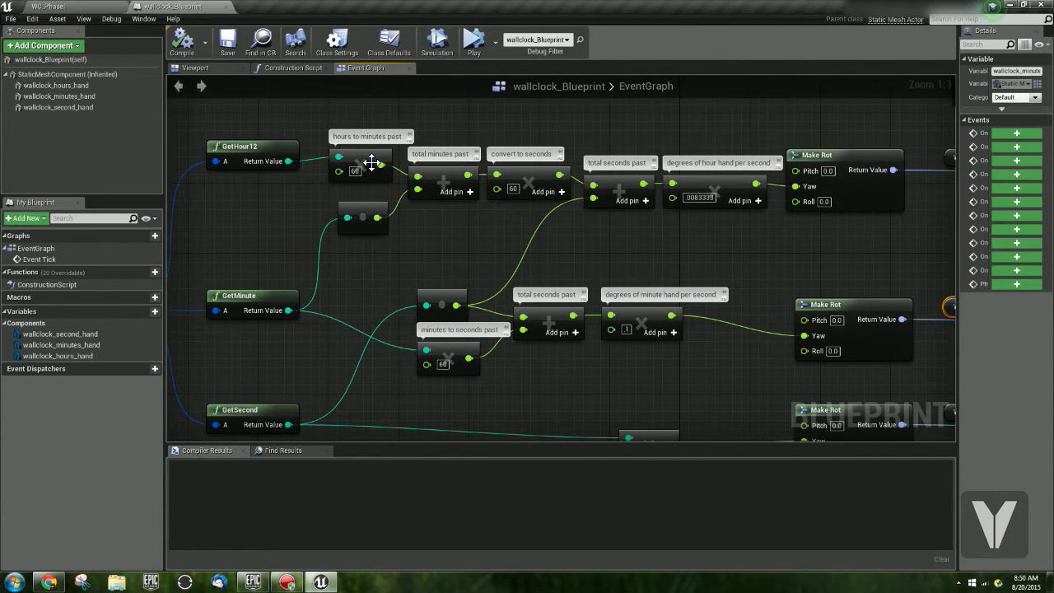
pyautogui.click(252, 155)
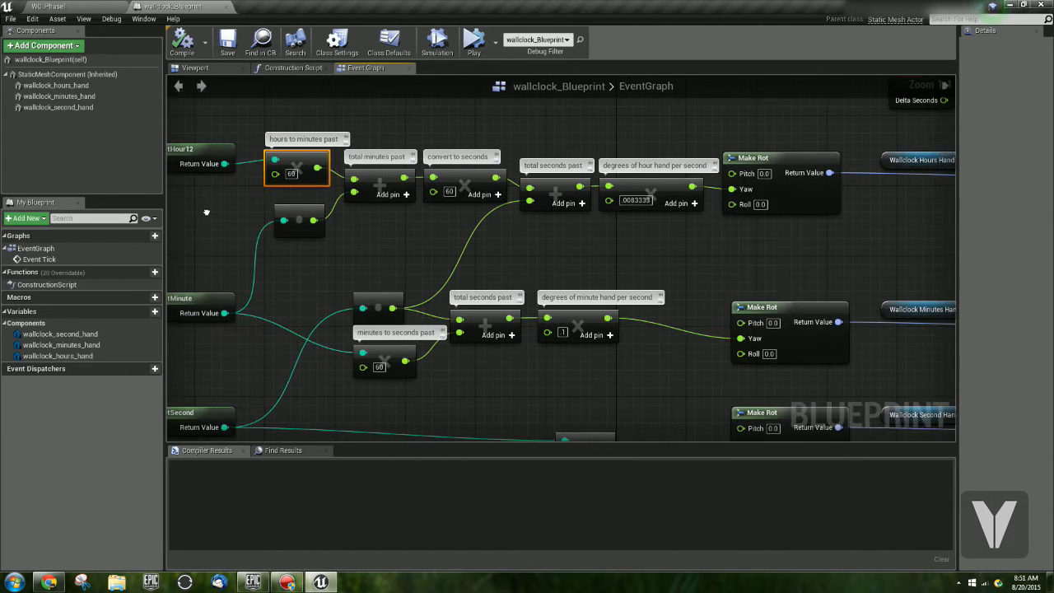
pyautogui.moveTo(319, 265)
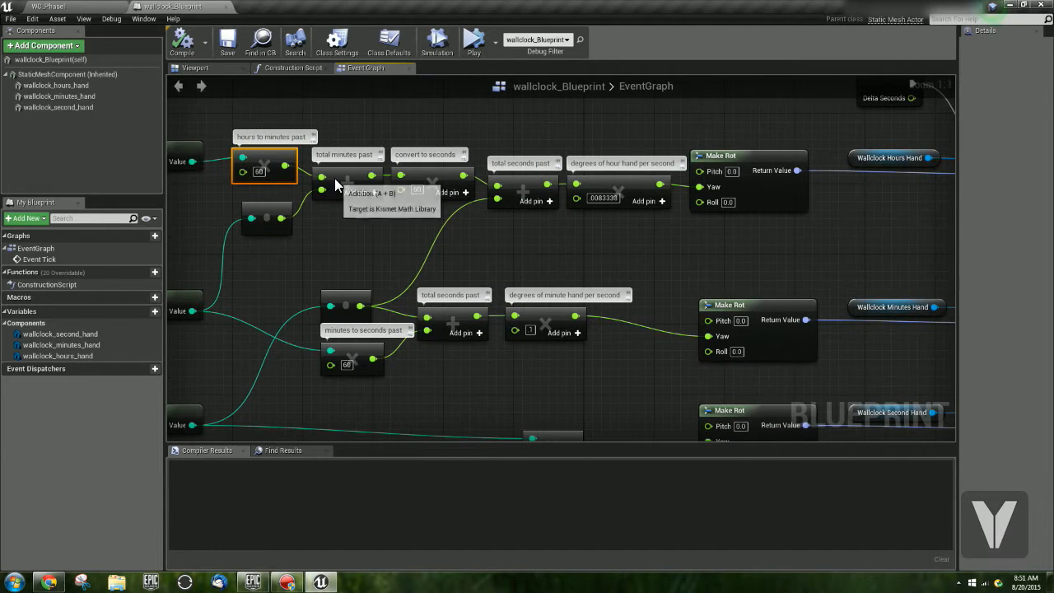
pyautogui.click(345, 177)
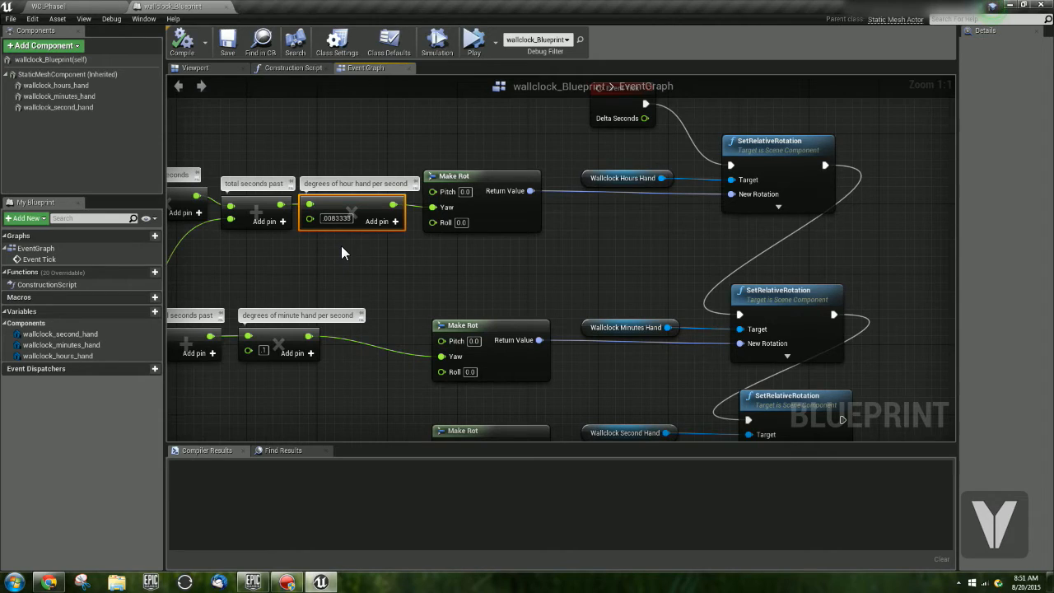
pyautogui.moveTo(346, 294)
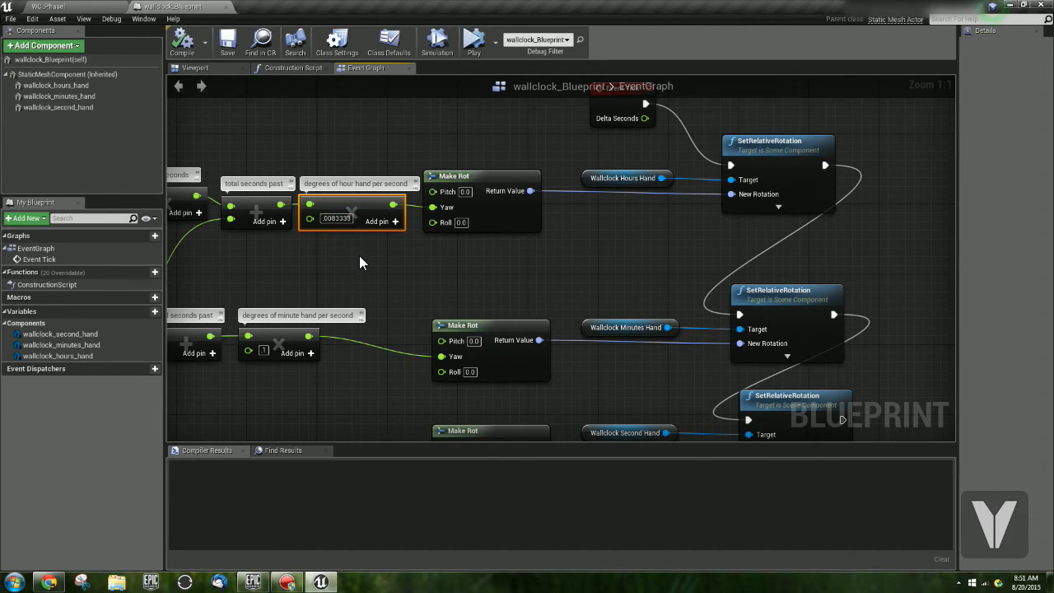
pyautogui.moveTo(341, 256)
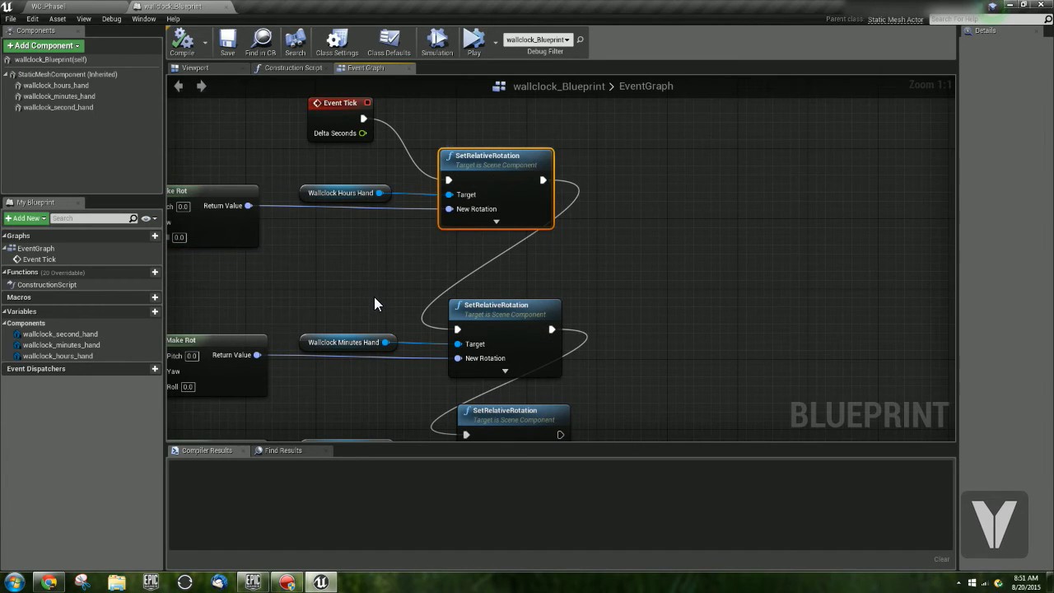
# Simulate from the Event Tick graph and watch the clock hands in the level.
pyautogui.click(344, 193)
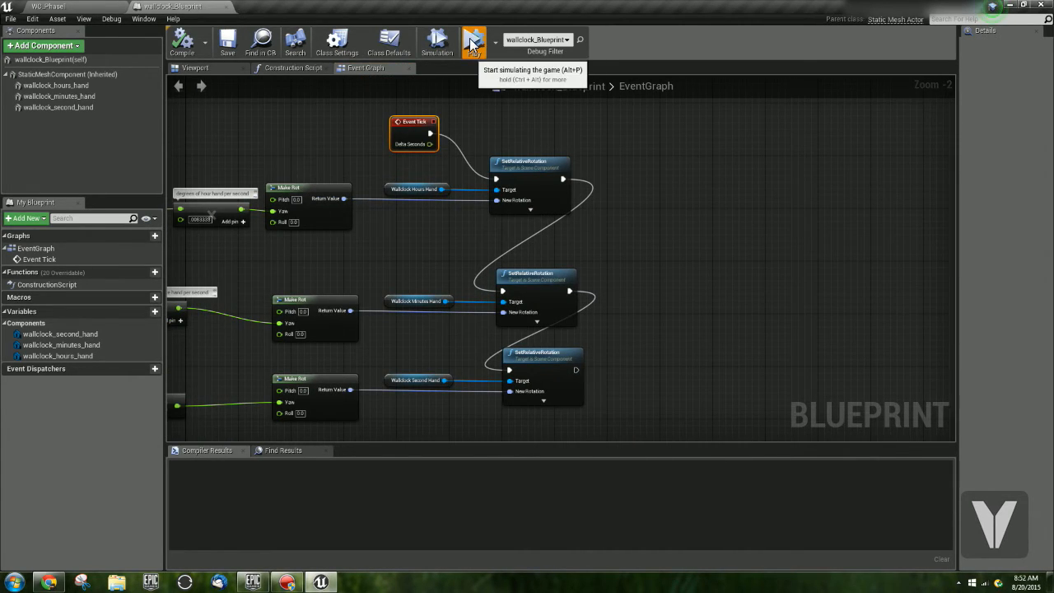
pyautogui.click(436, 41)
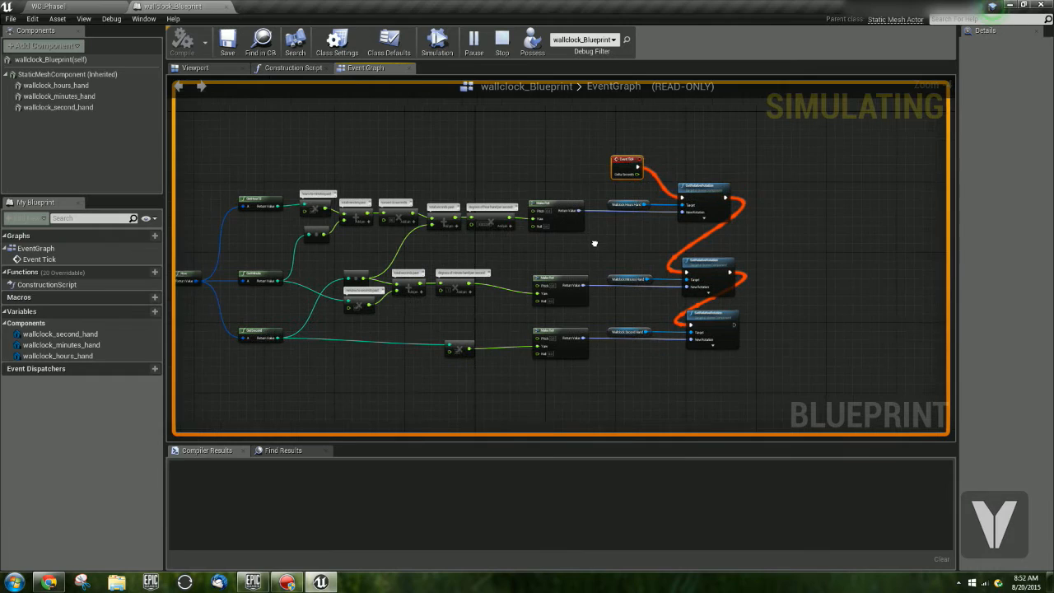
pyautogui.click(74, 7)
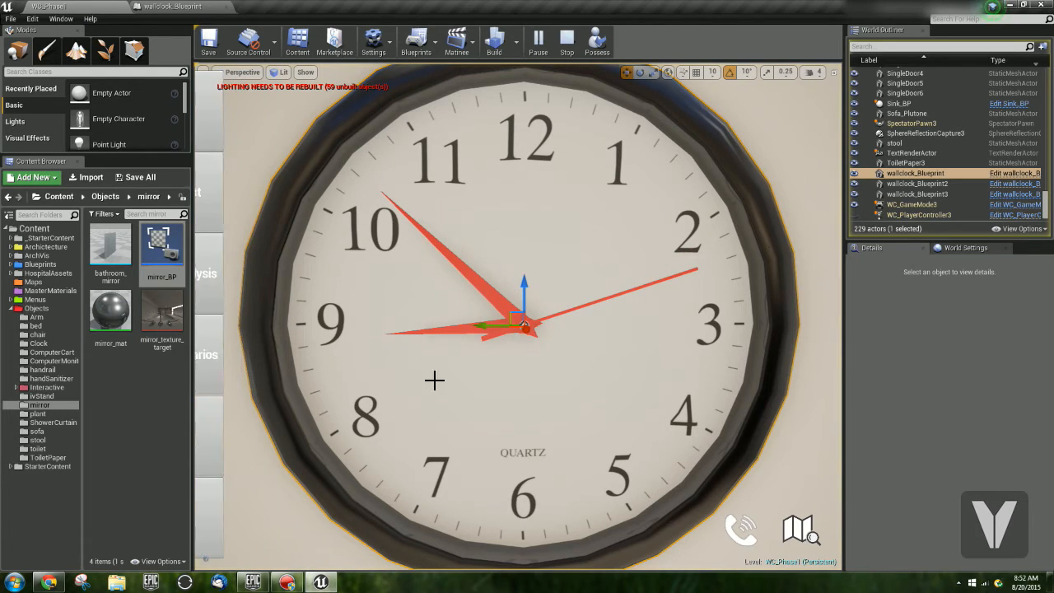